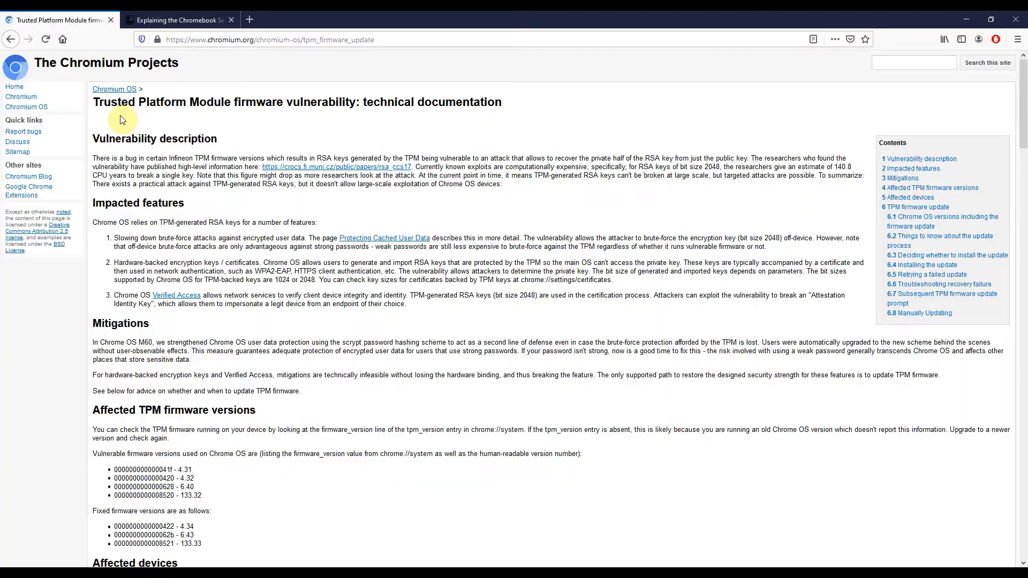
mouse_move(219, 117)
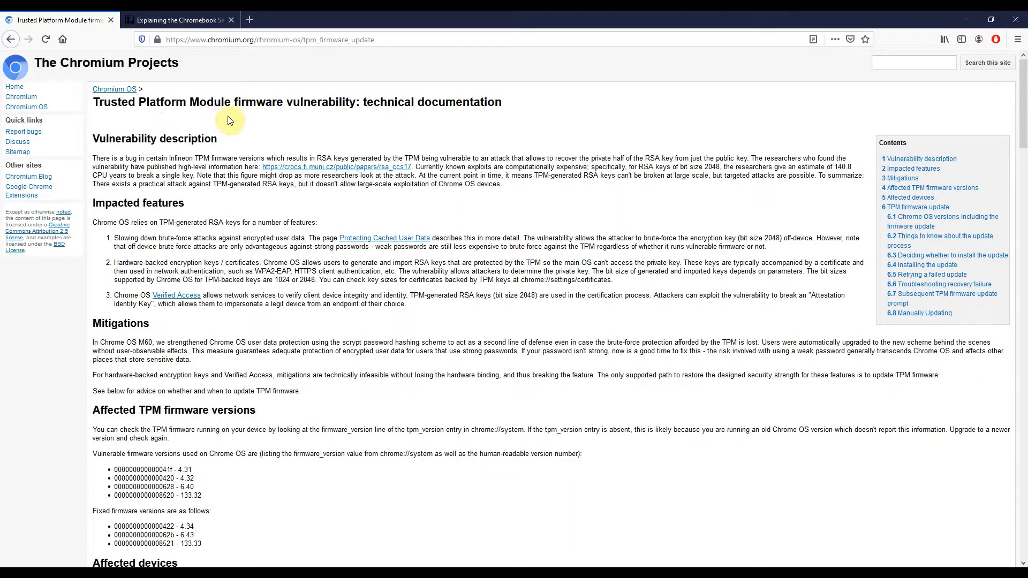
mouse_move(237, 120)
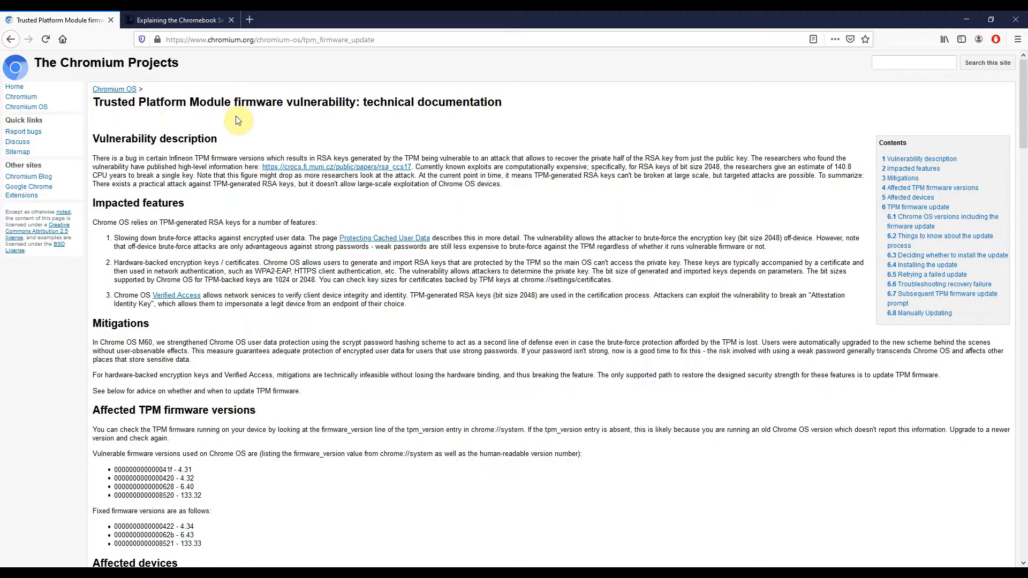
mouse_move(266, 124)
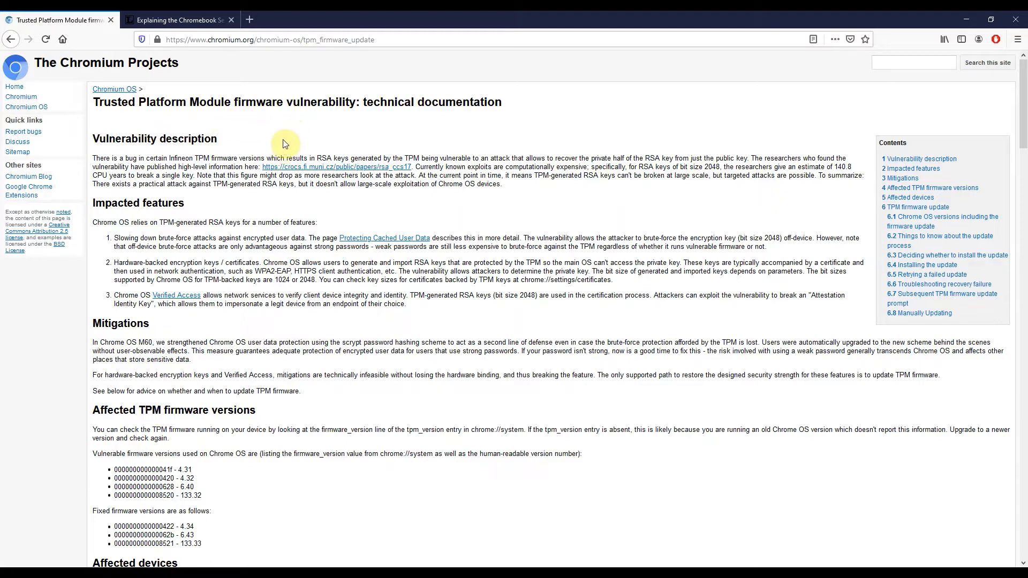
Scroll through the Chromium TPM firmware vulnerability page.
scroll("down", 3)
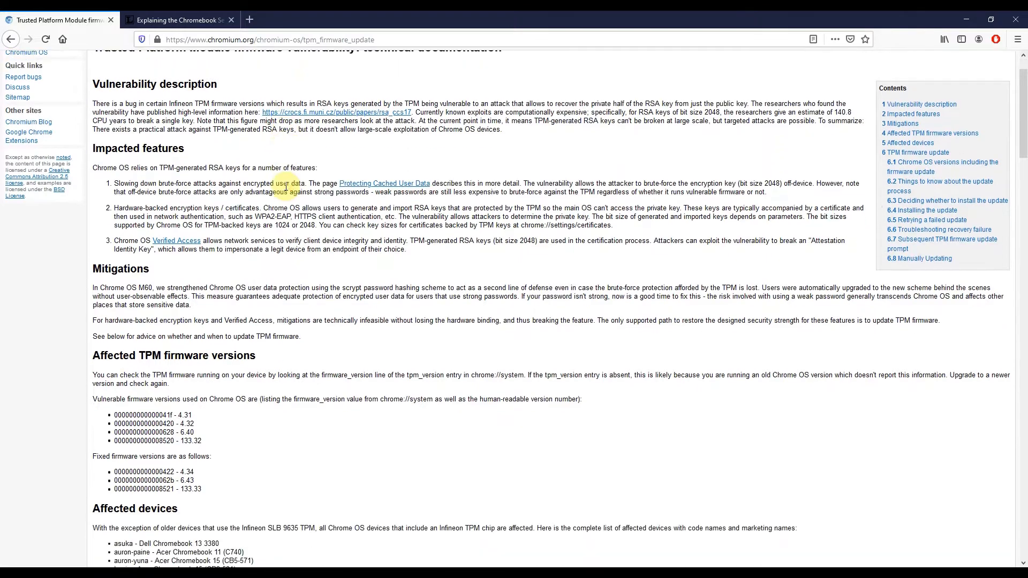
scroll("down", 3)
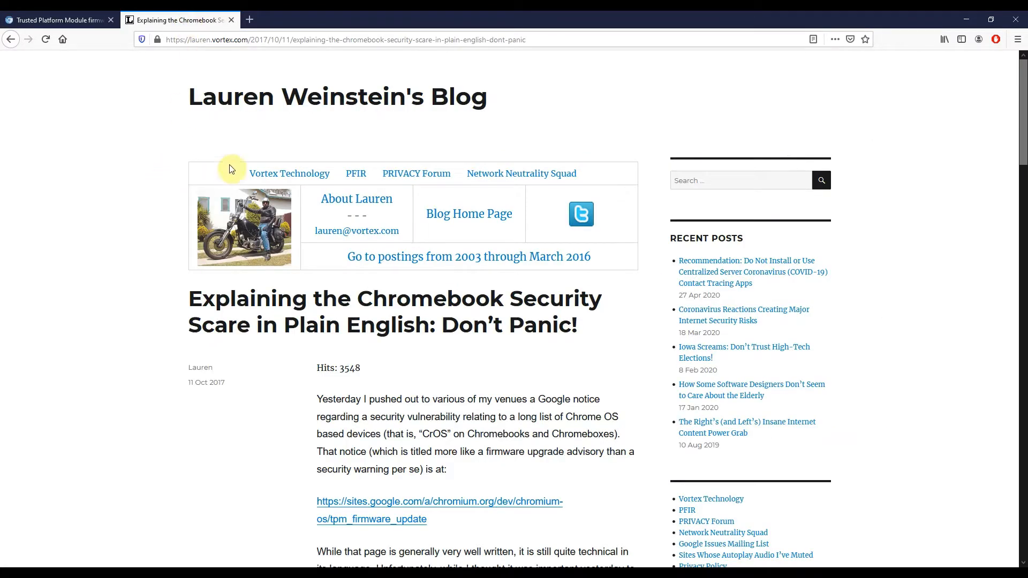
mouse_move(111, 222)
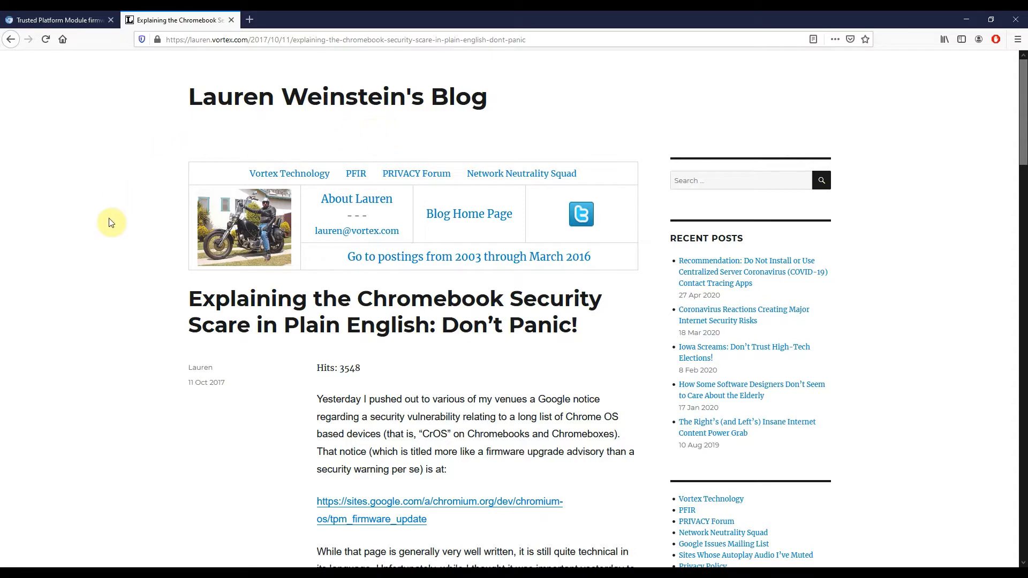
Scroll the blog post down to its executive summary advising users not to panic.
scroll("down", 3)
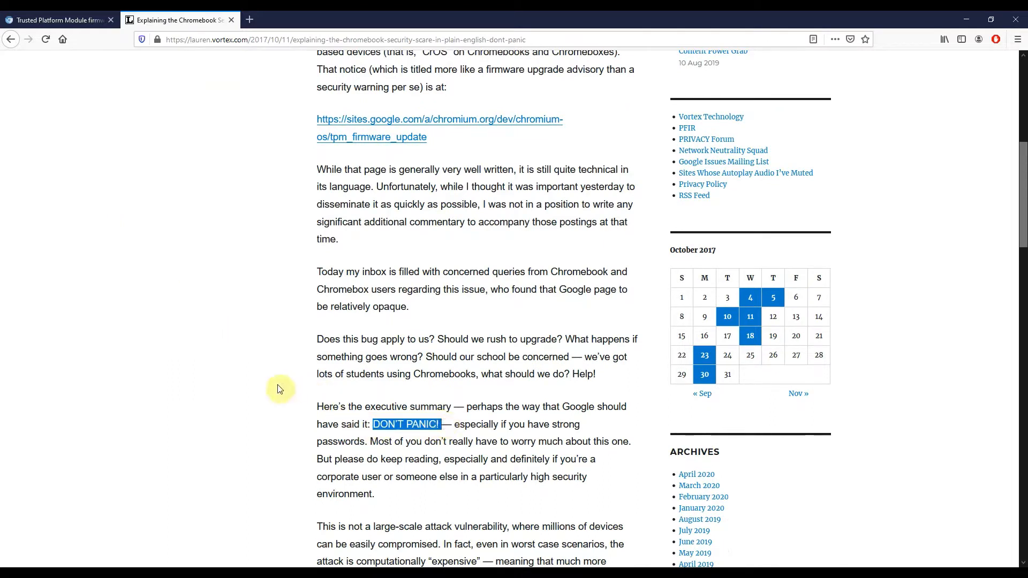
mouse_move(274, 382)
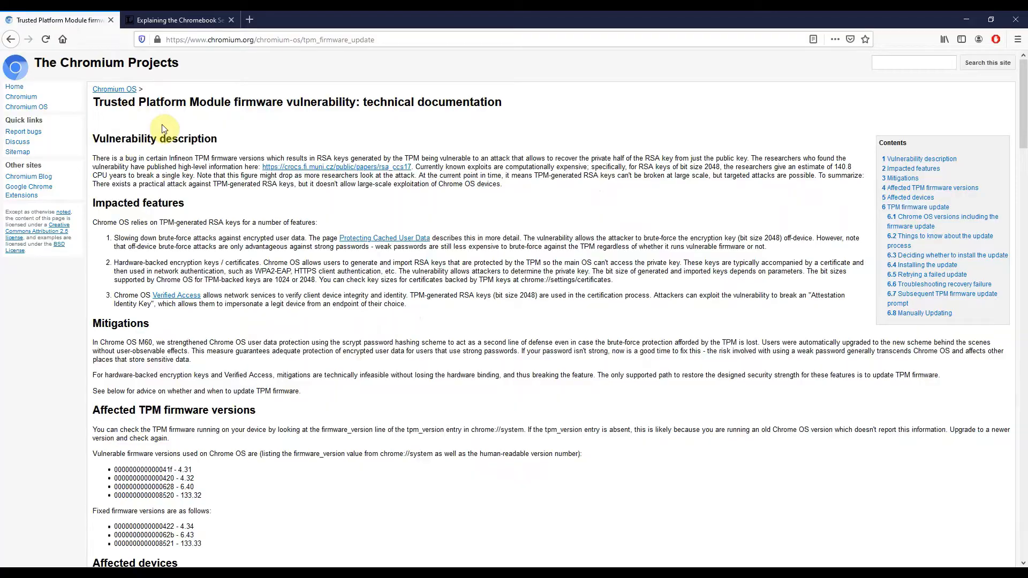
Scroll the TPM firmware page down to the Affected devices list.
scroll("down", 3)
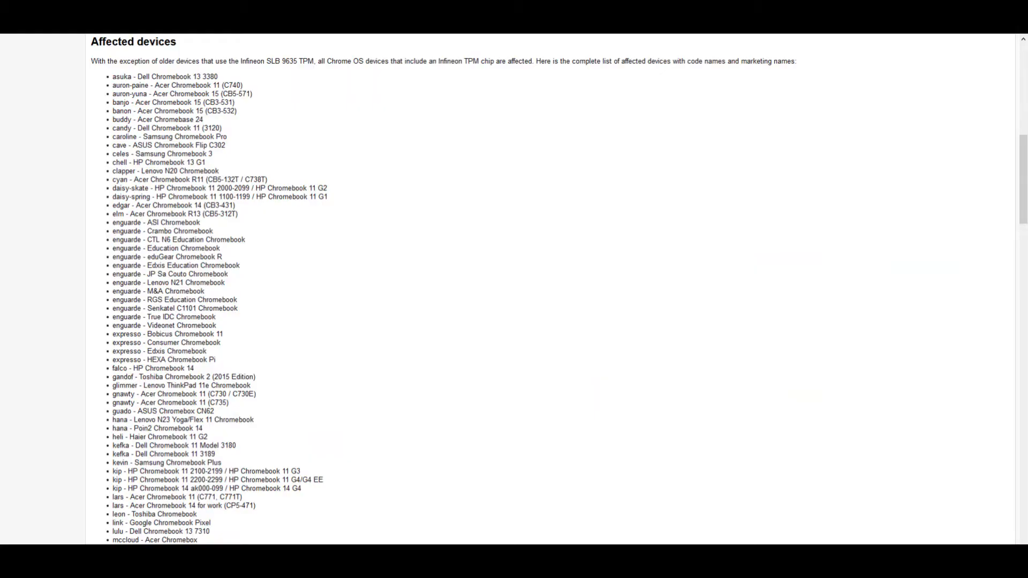
scroll("down", 3)
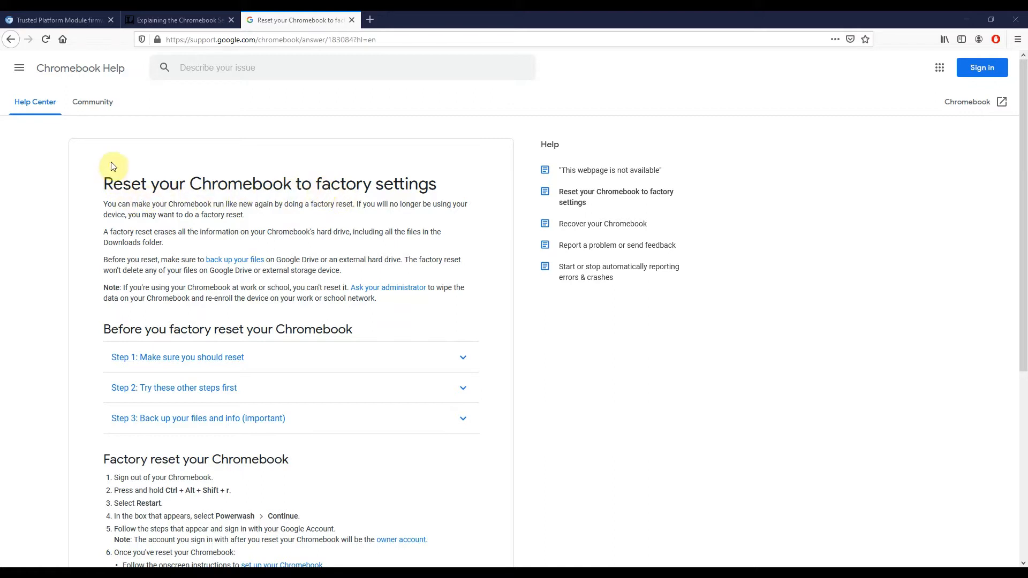
mouse_move(76, 209)
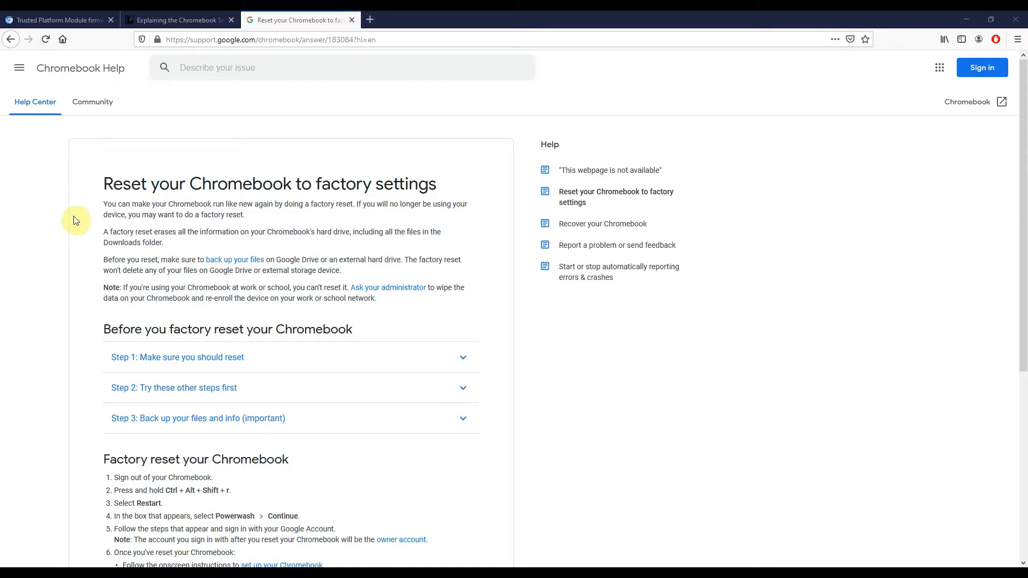
mouse_move(87, 357)
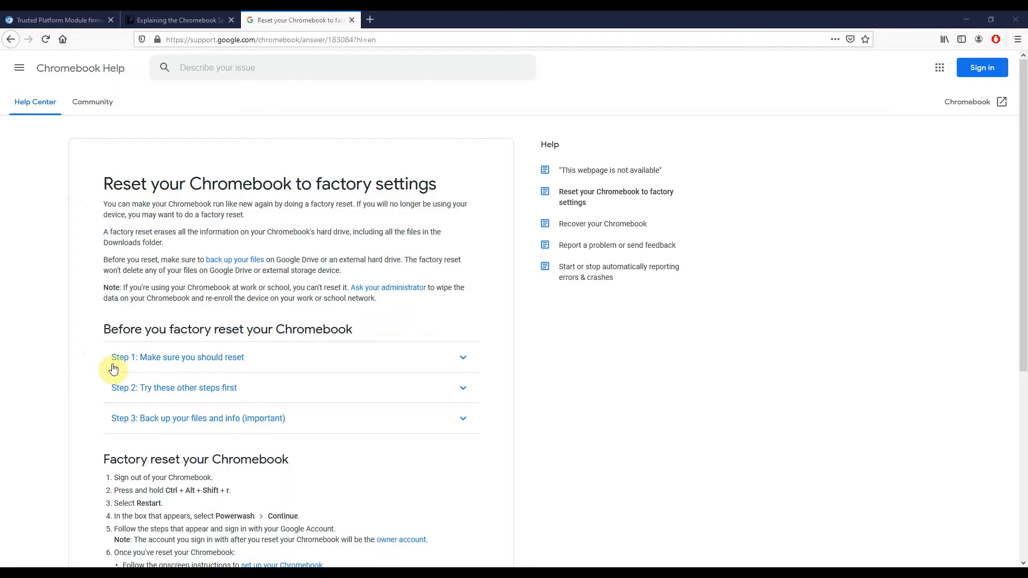
mouse_move(113, 394)
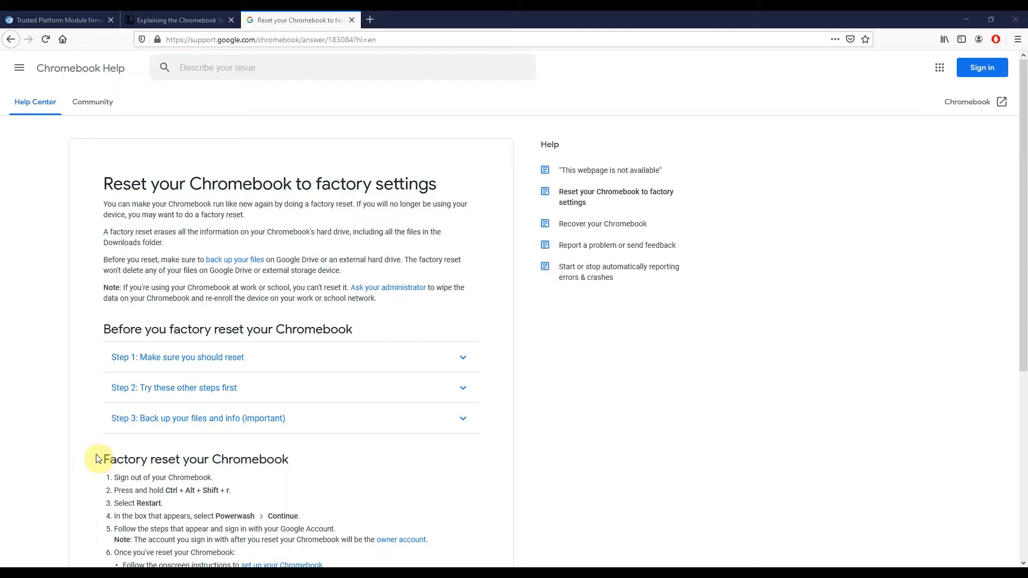
mouse_move(78, 351)
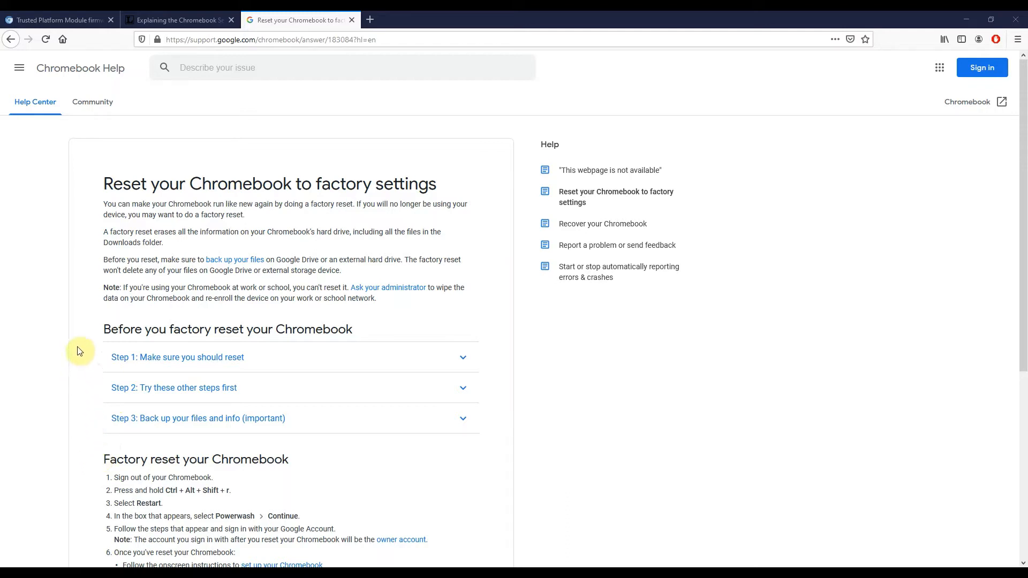
mouse_move(80, 289)
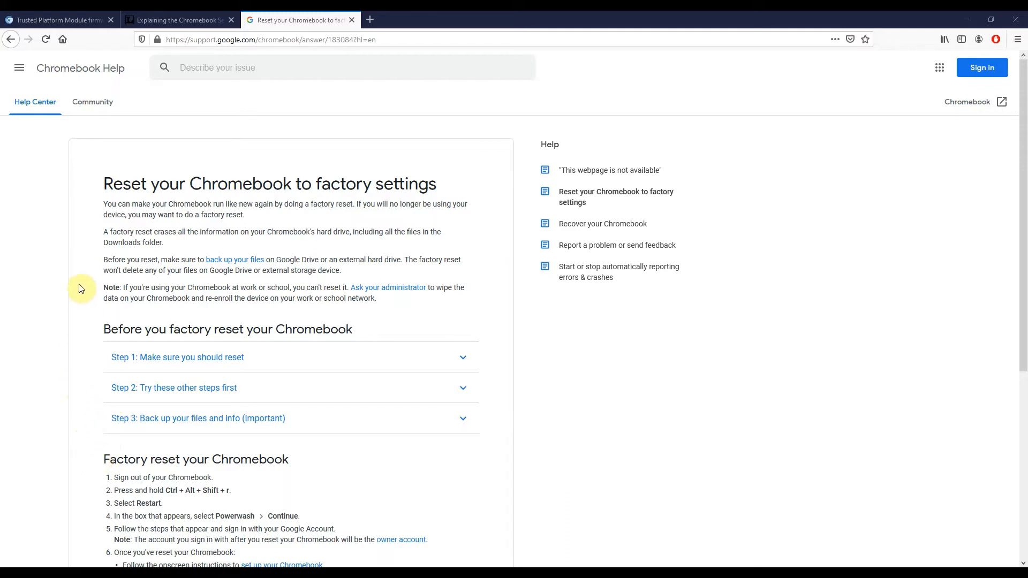
mouse_move(77, 200)
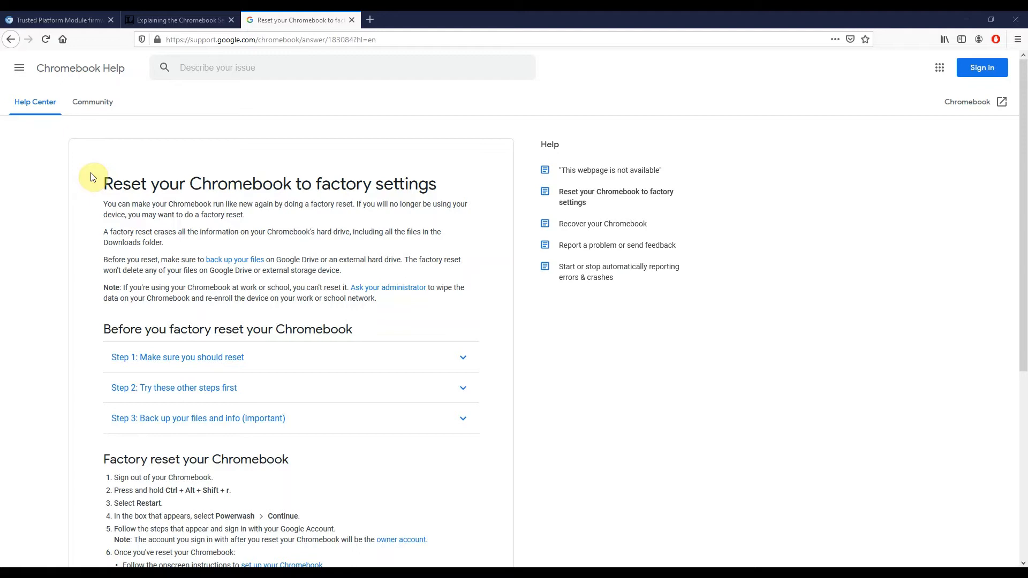
mouse_move(89, 205)
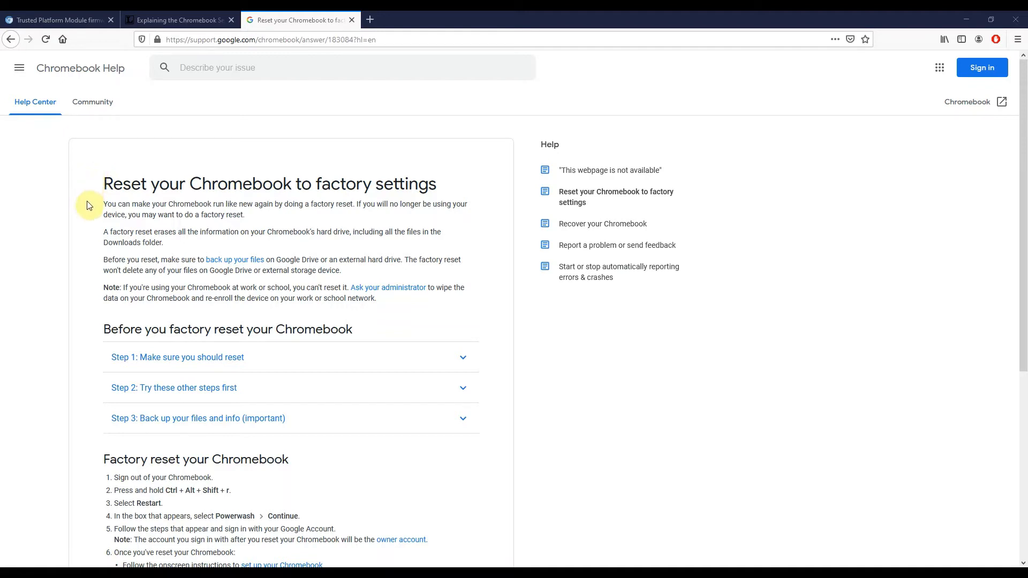
mouse_move(89, 217)
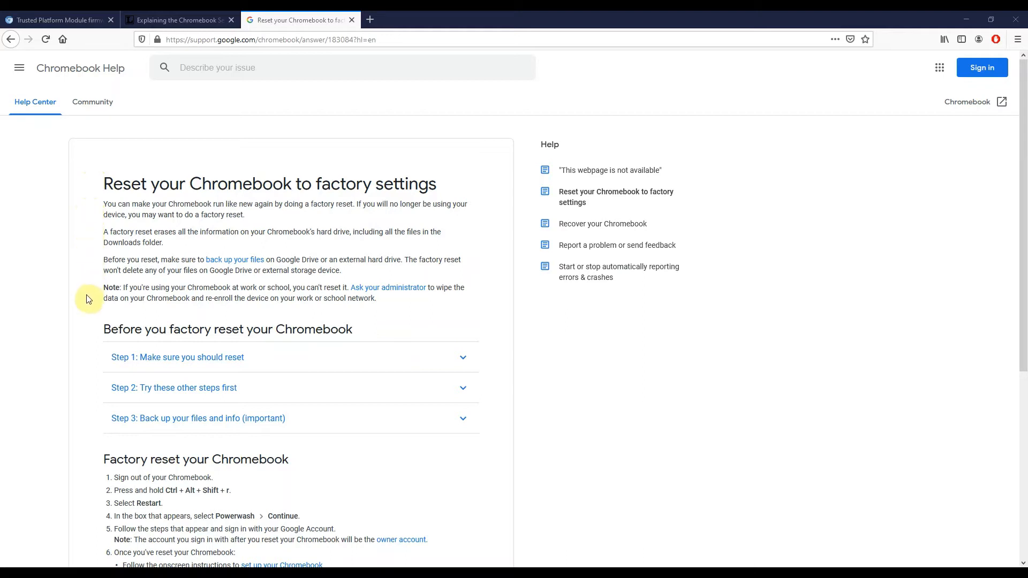
mouse_move(85, 304)
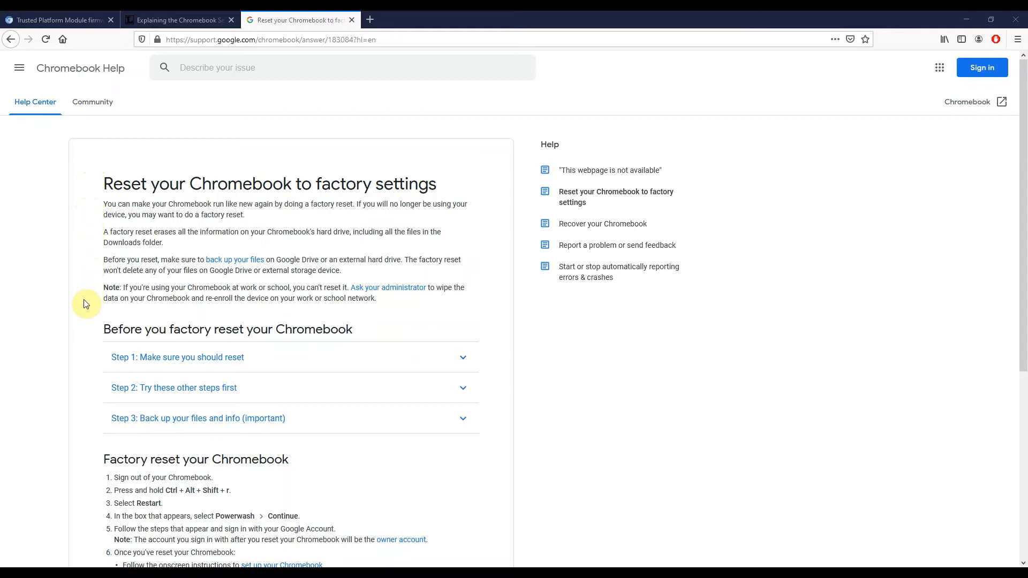
mouse_move(83, 319)
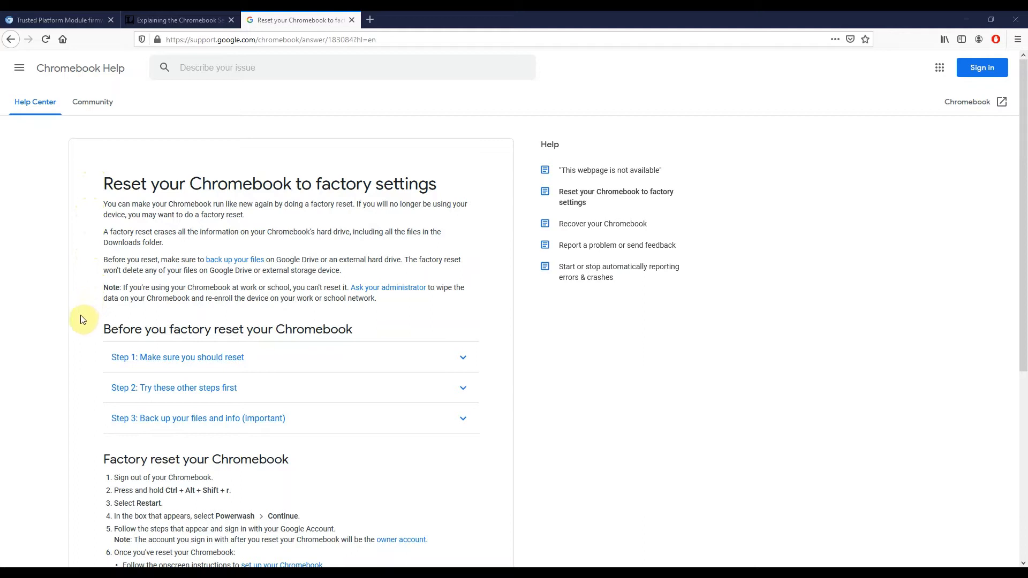
mouse_move(79, 353)
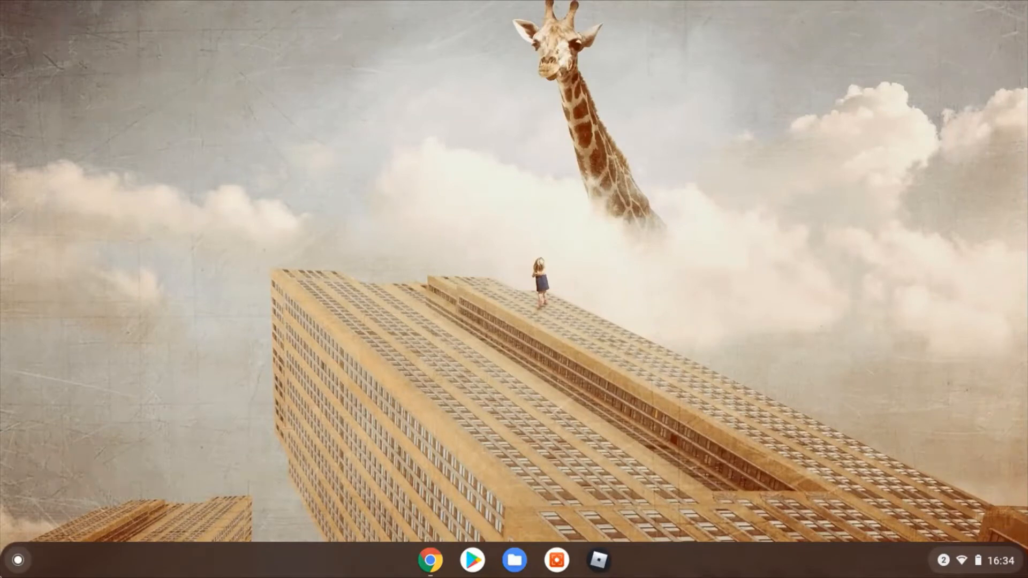
Search the launcher for 'power wash' and open the Powerwash reset settings result.
type("power")
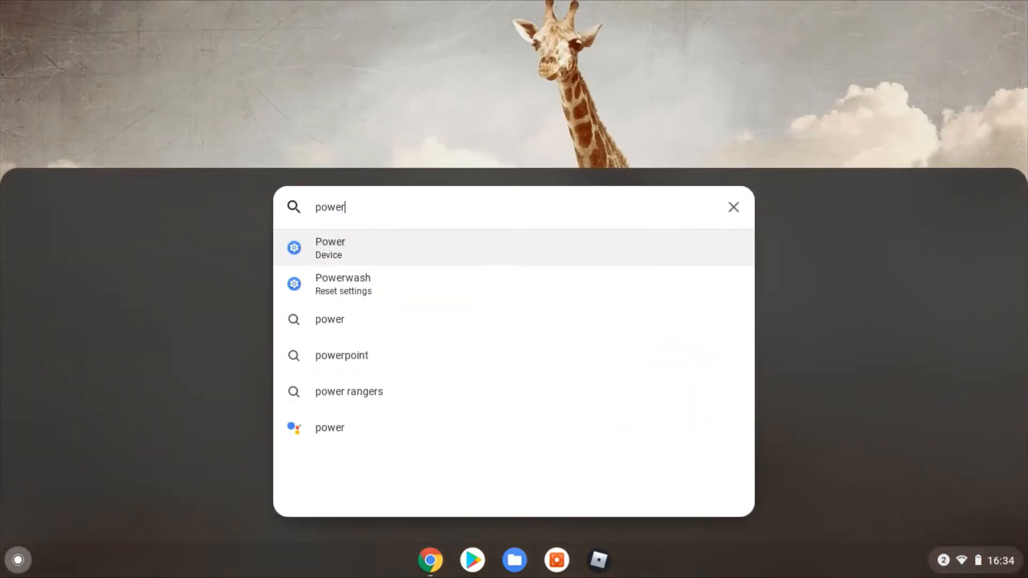
type("wash")
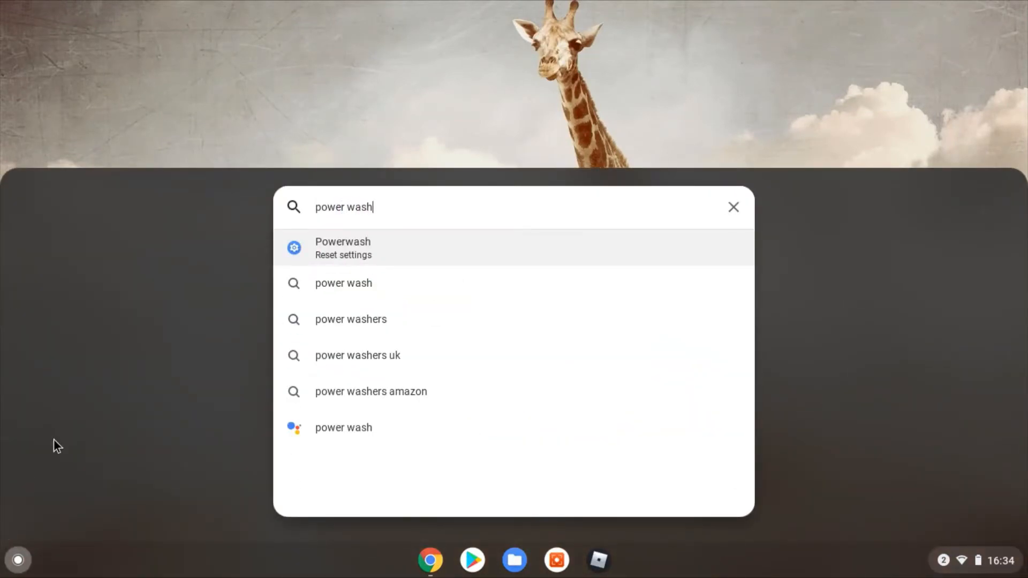
mouse_move(354, 249)
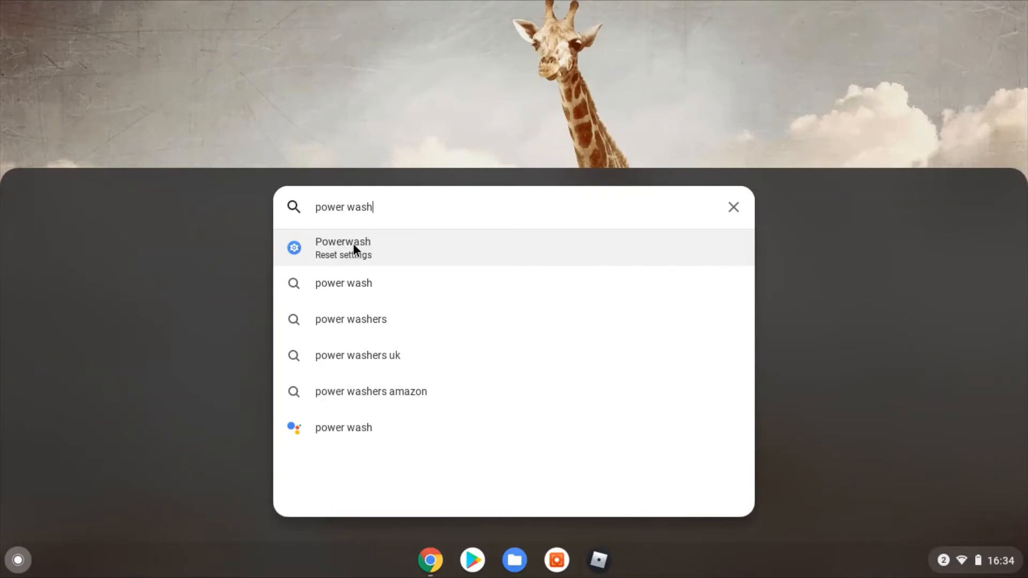
left_click(342, 247)
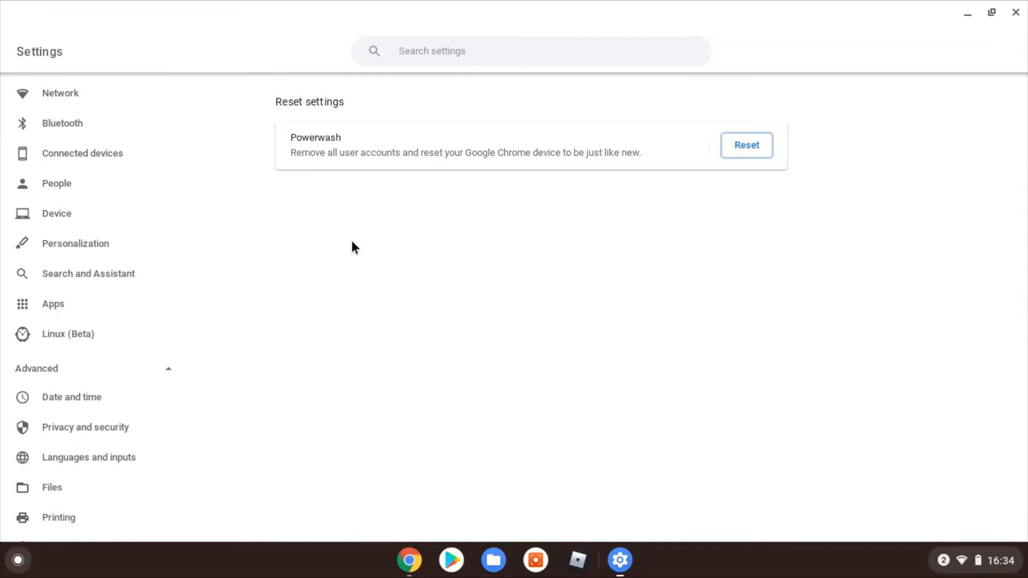
mouse_move(397, 164)
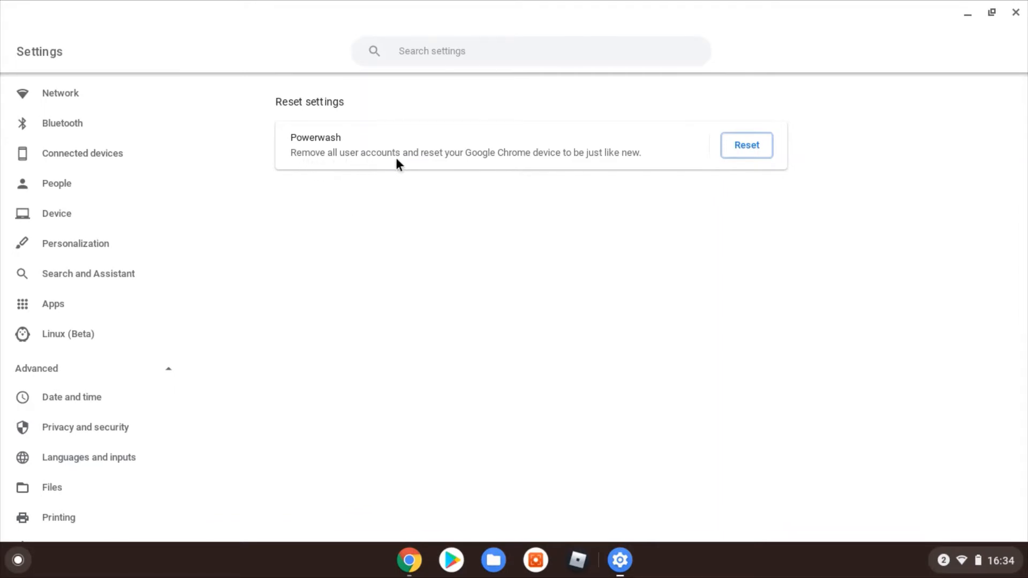
mouse_move(520, 164)
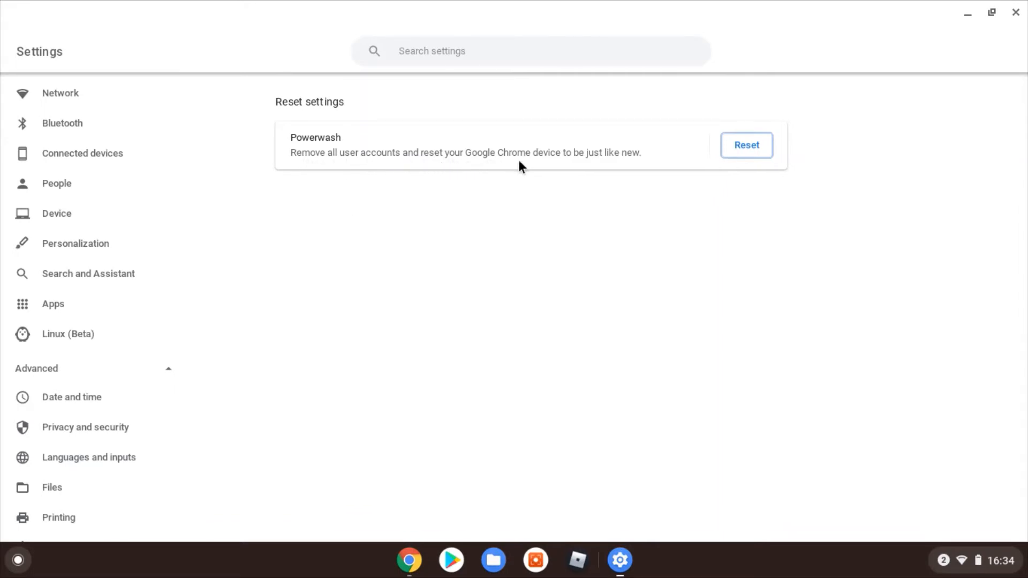
mouse_move(647, 166)
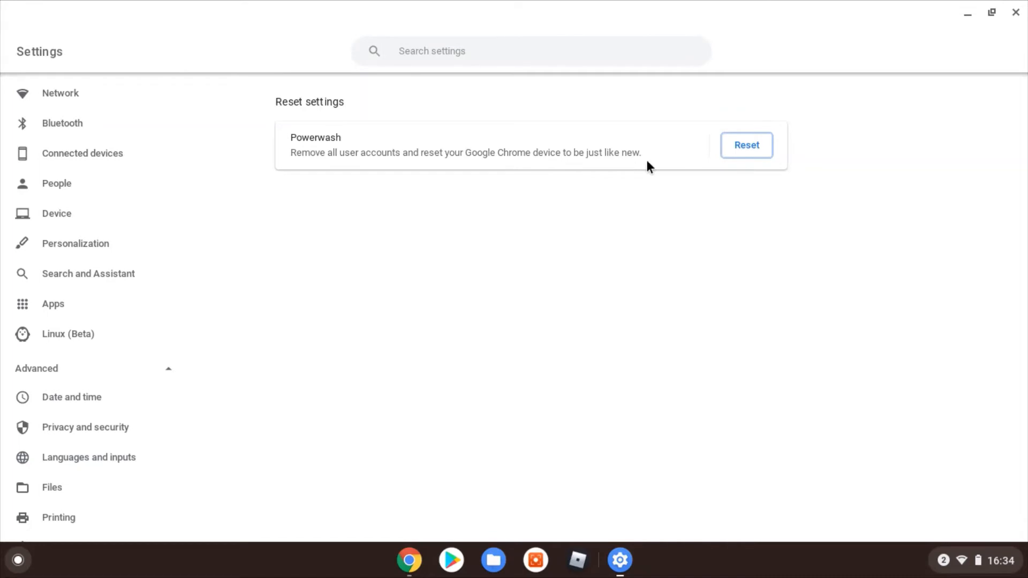
Start the Powerwash reset and confirm restarting the device.
left_click(745, 145)
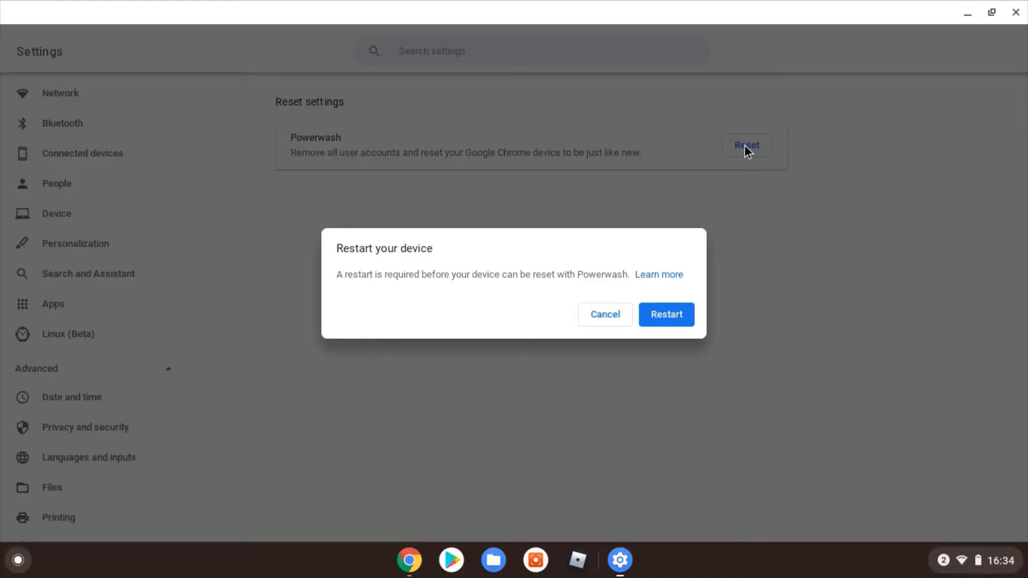
mouse_move(310, 302)
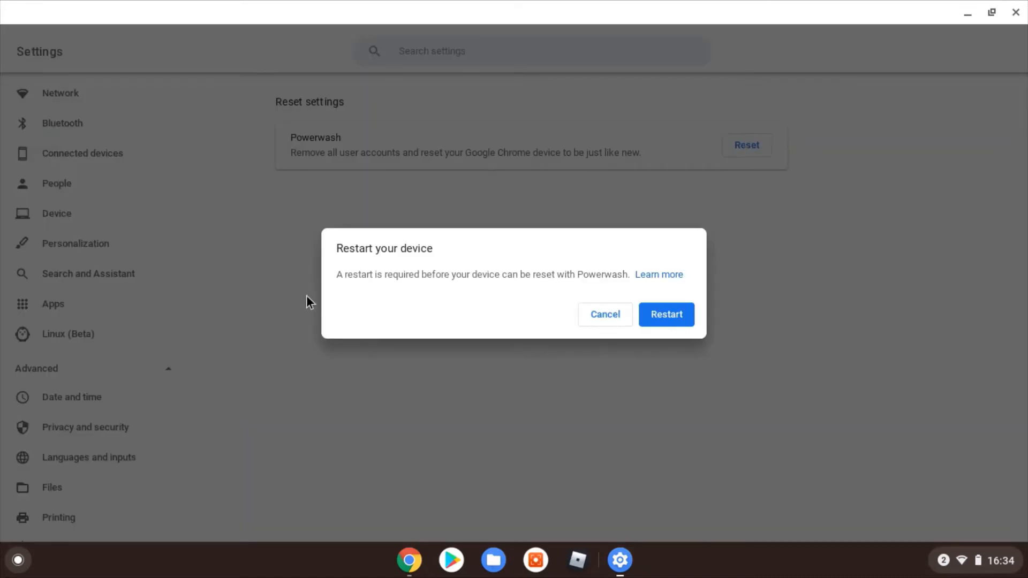
mouse_move(470, 292)
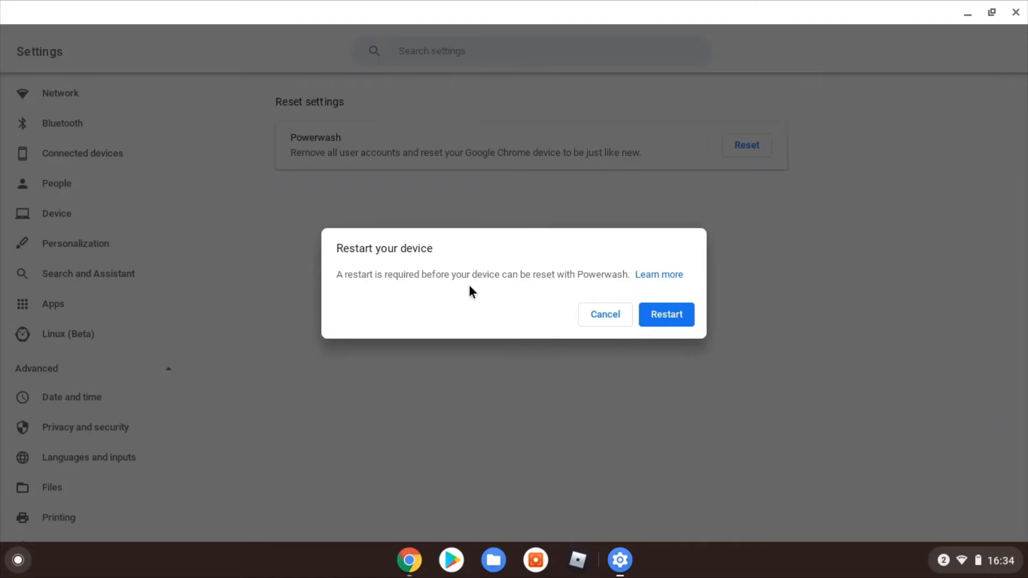
mouse_move(618, 288)
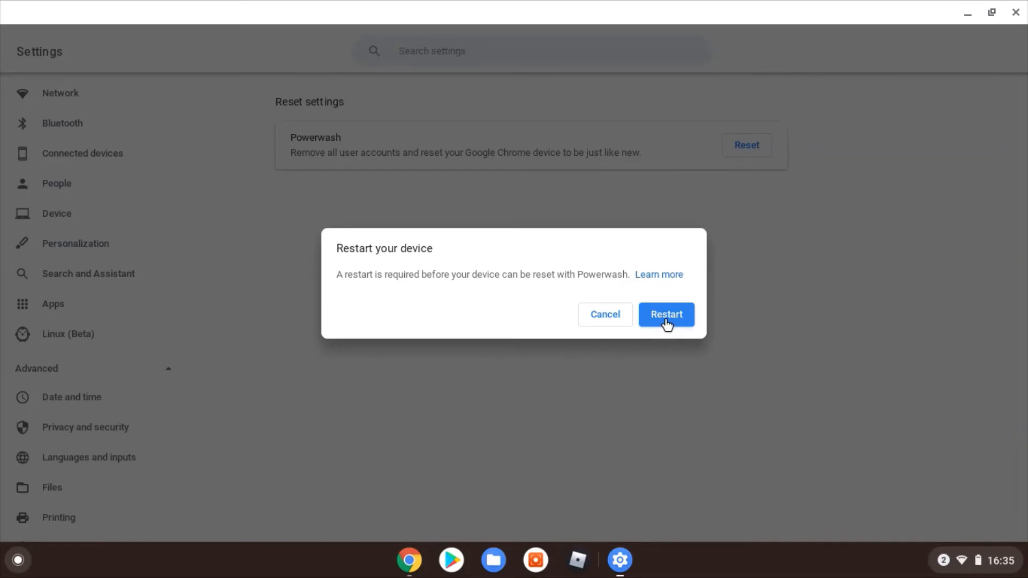
left_click(665, 314)
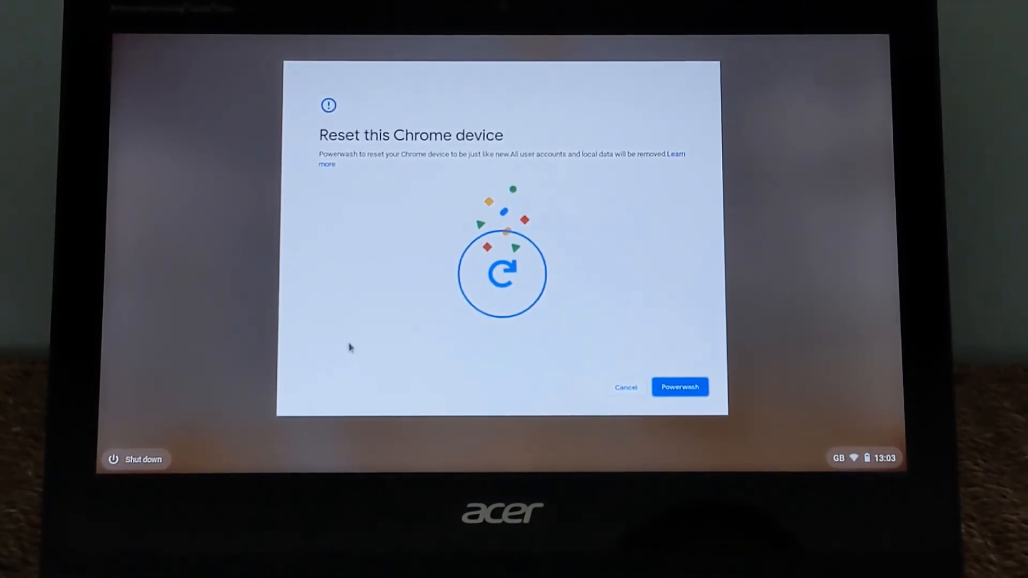
mouse_move(327, 374)
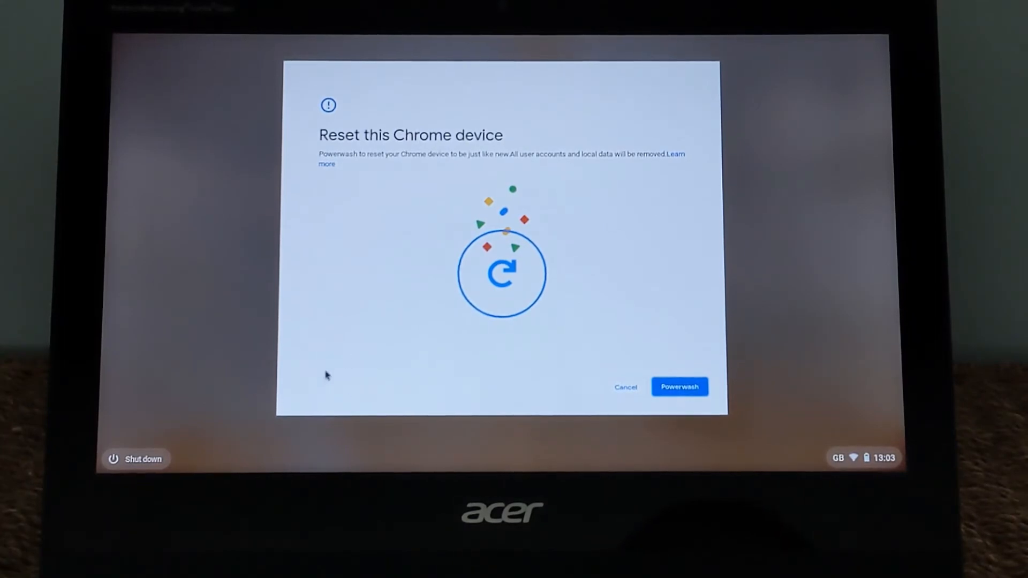
View the reset screen's unticked 'Update firmware for added security' checkbox.
left_click(680, 387)
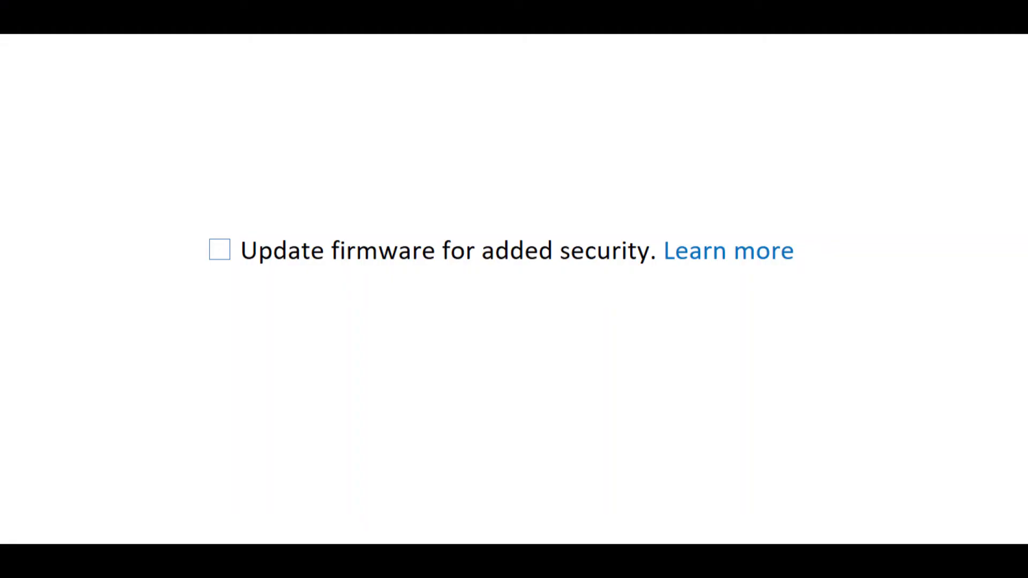